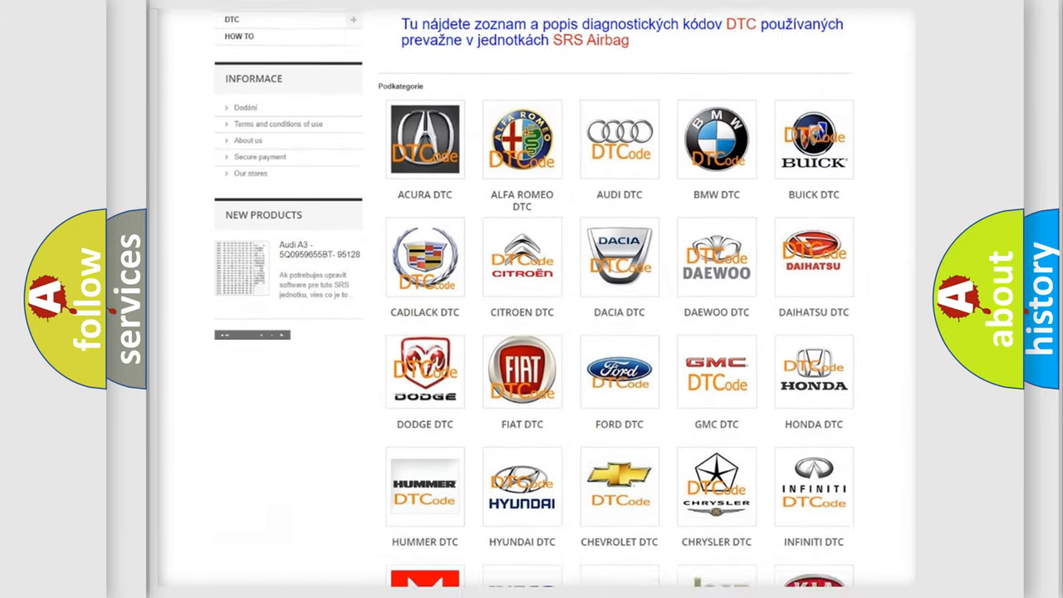
{"action": "scroll", "scroll_direction": "down", "scroll_amount": 3}
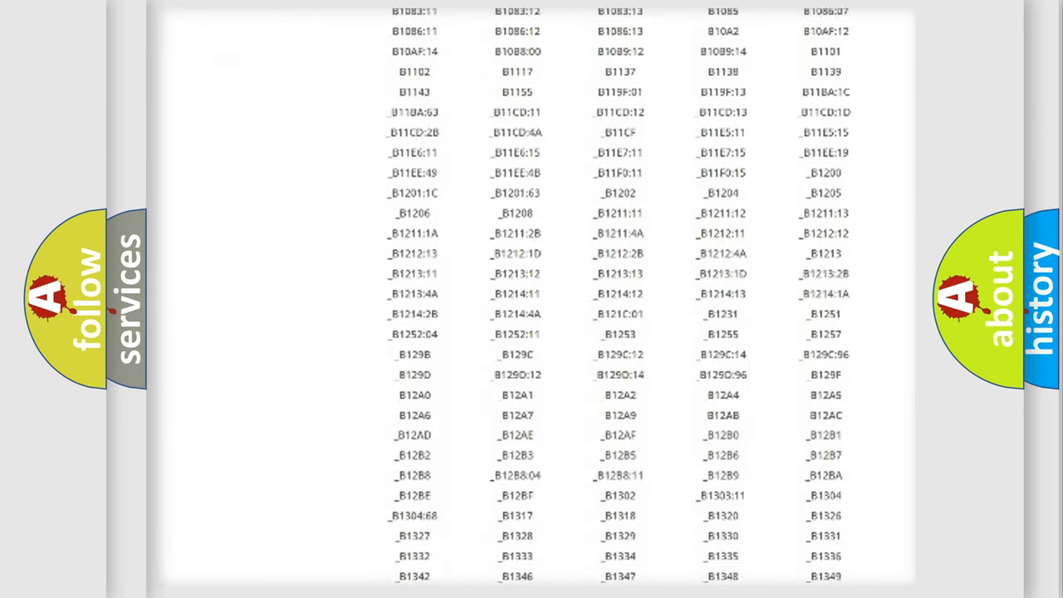
{"action": "scroll", "scroll_direction": "down", "scroll_amount": 3}
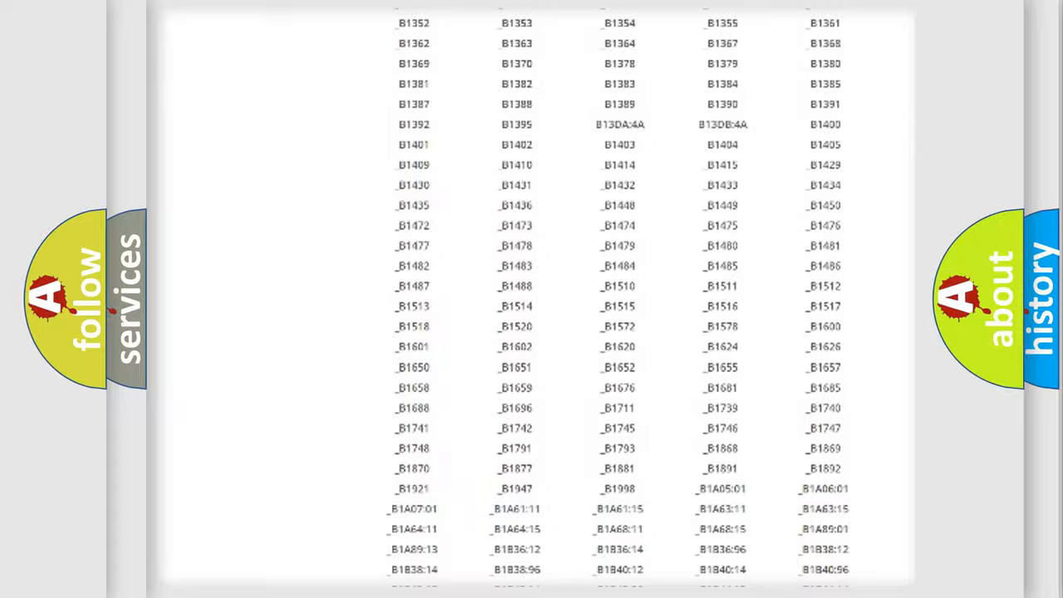